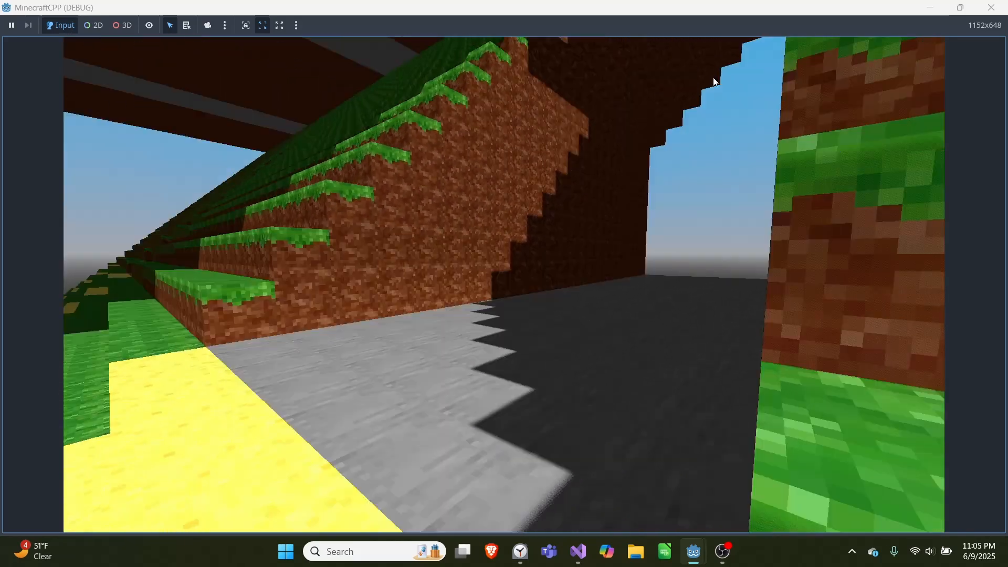
Review buildChunk in chunk.cpp, highlight all chunkData uses, and return to generateCollision's edge check
{"action": "left_click", "coordinate": [576, 551]}
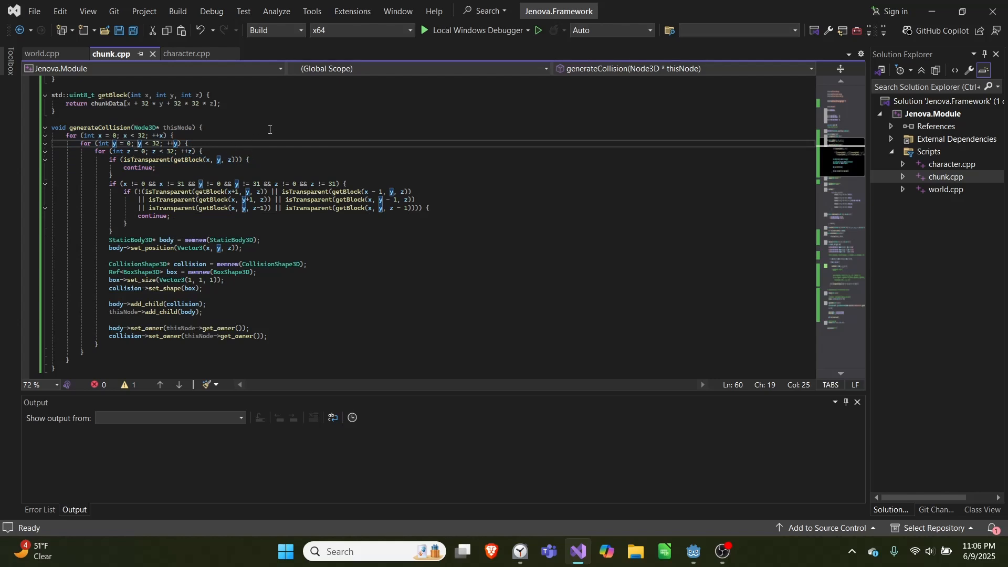
{"action": "scroll", "scroll_direction": "up", "scroll_amount": 3}
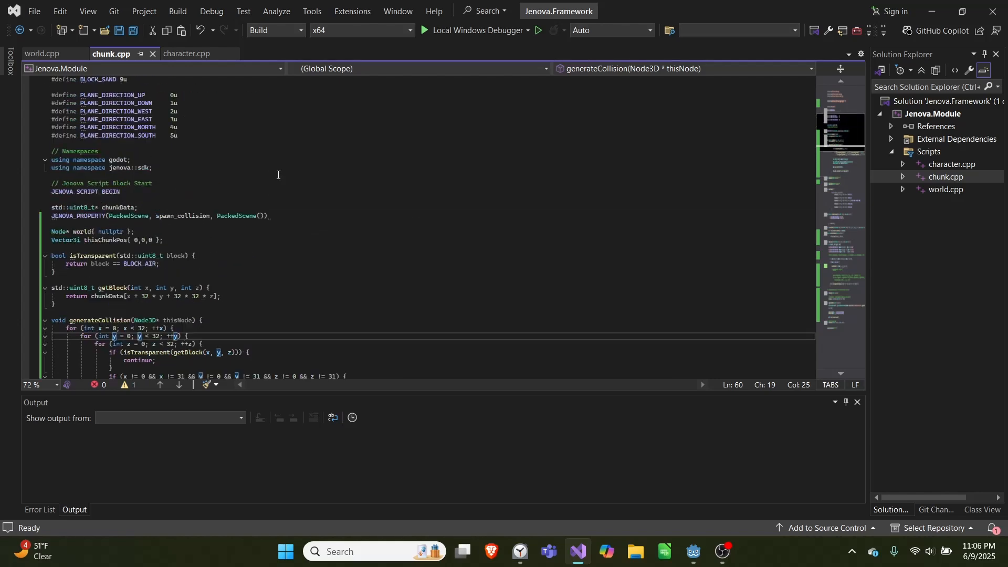
{"action": "scroll", "scroll_direction": "down", "scroll_amount": 3}
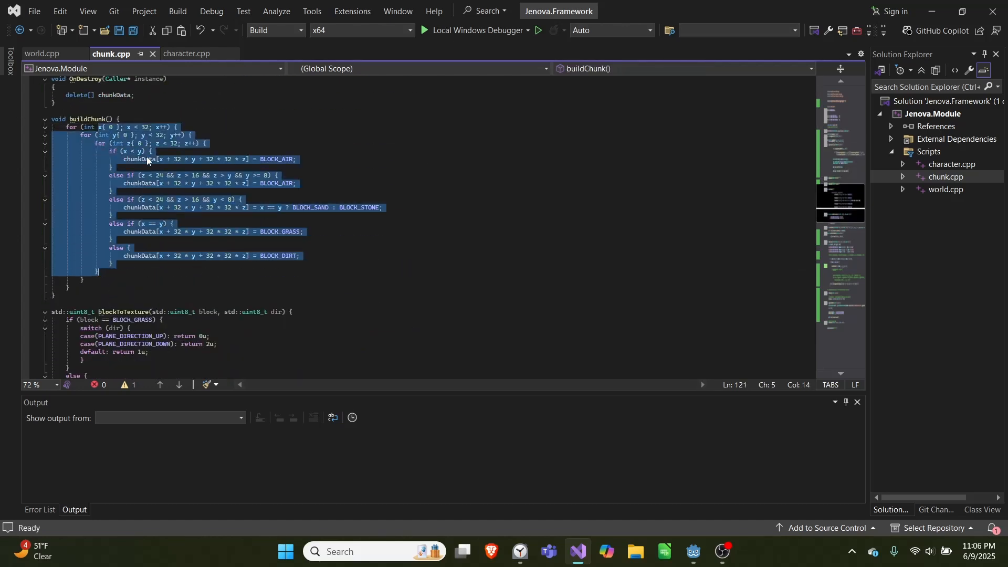
{"action": "left_click", "coordinate": [196, 207]}
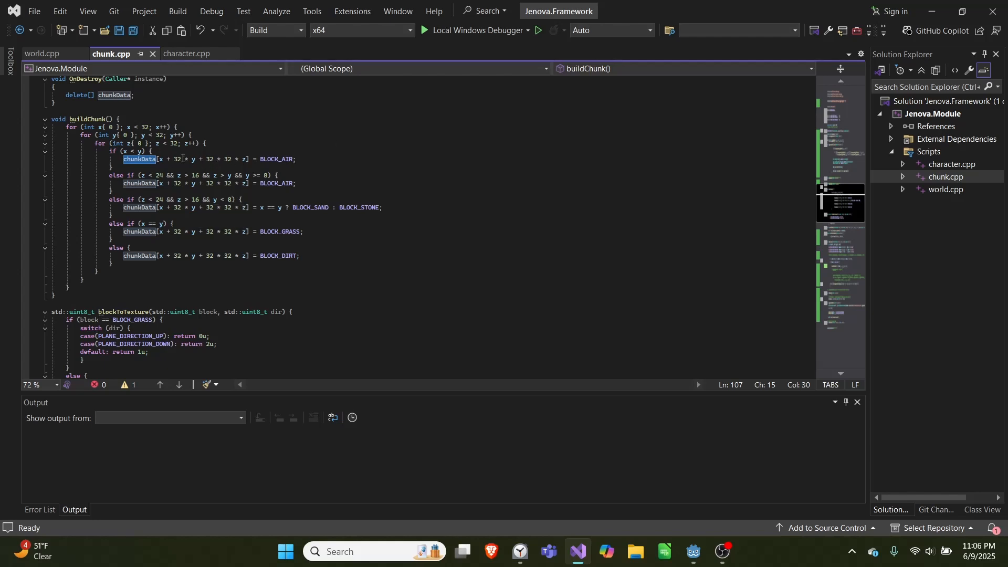
{"action": "scroll", "scroll_direction": "up", "scroll_amount": 3}
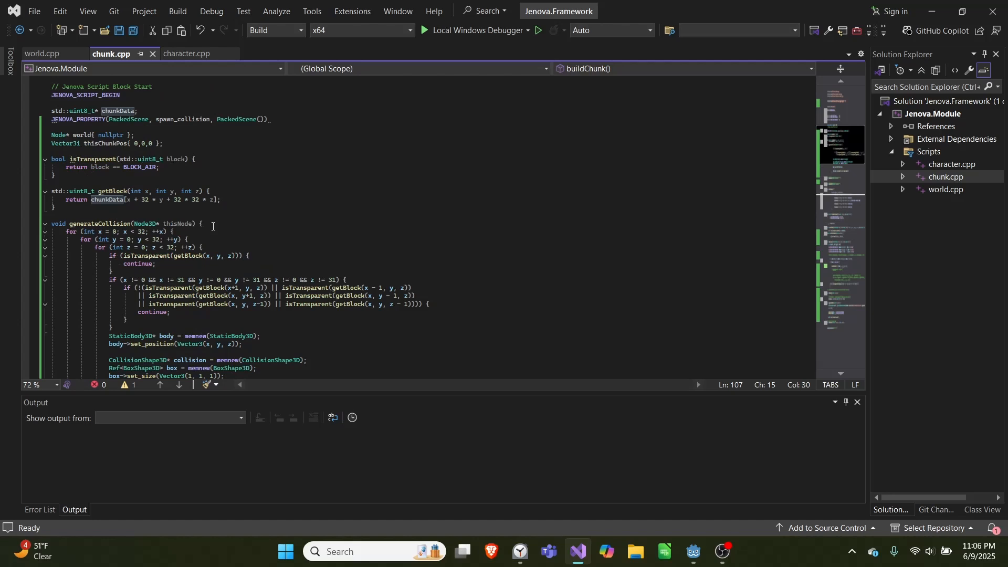
{"action": "scroll", "scroll_direction": "down", "scroll_amount": 3}
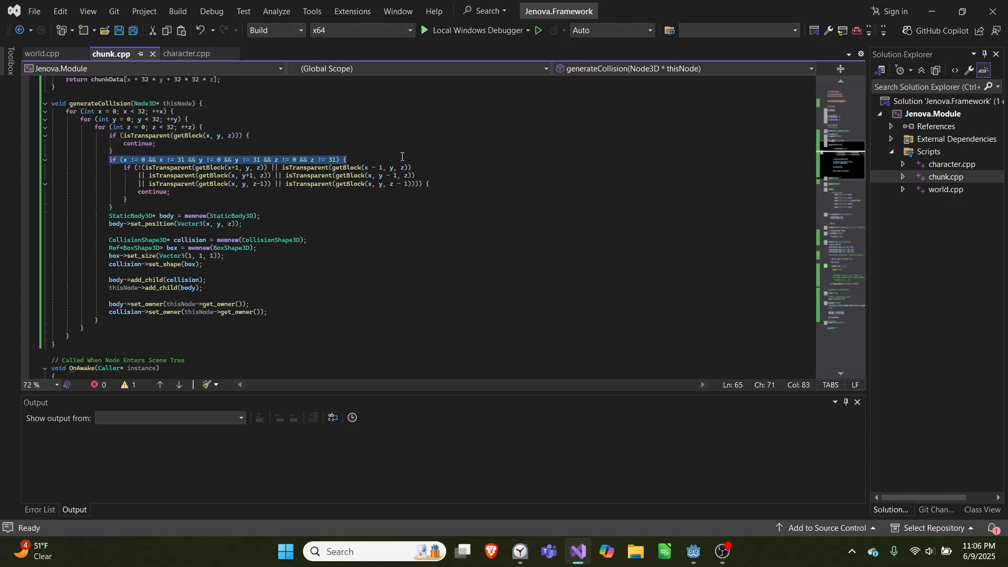
{"action": "mouse_move", "coordinate": [206, 173]}
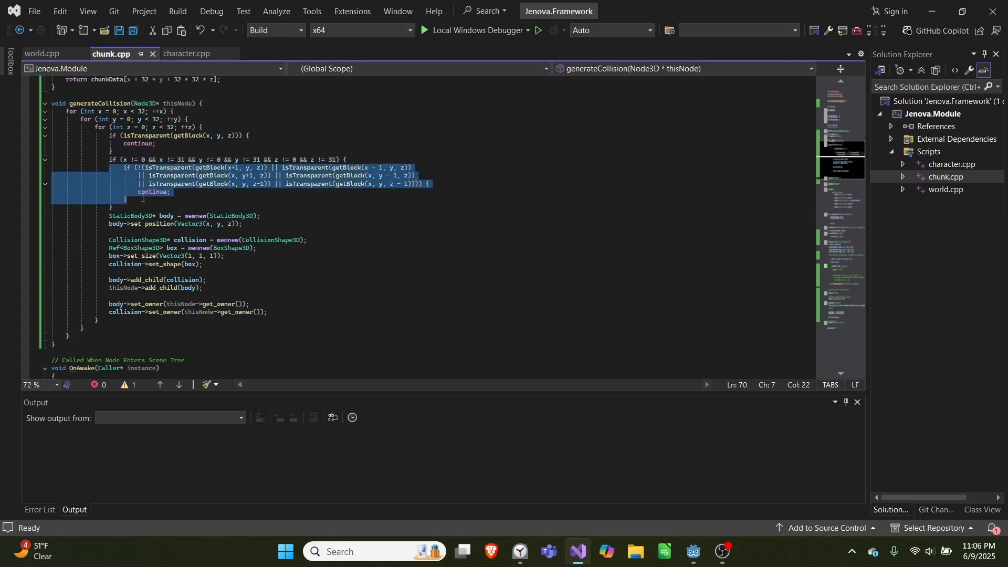
{"action": "left_click", "coordinate": [142, 200]}
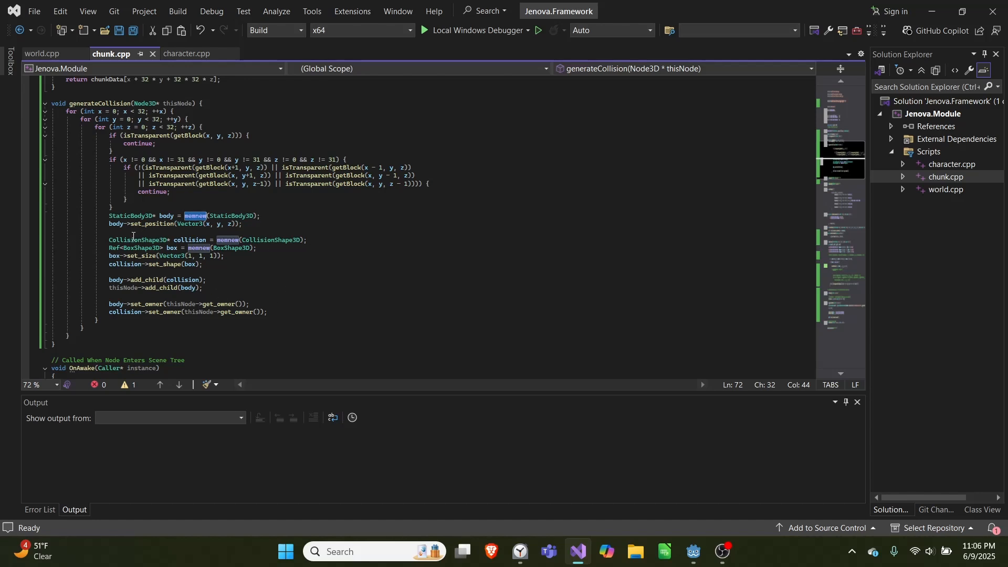
{"action": "left_click", "coordinate": [271, 240]}
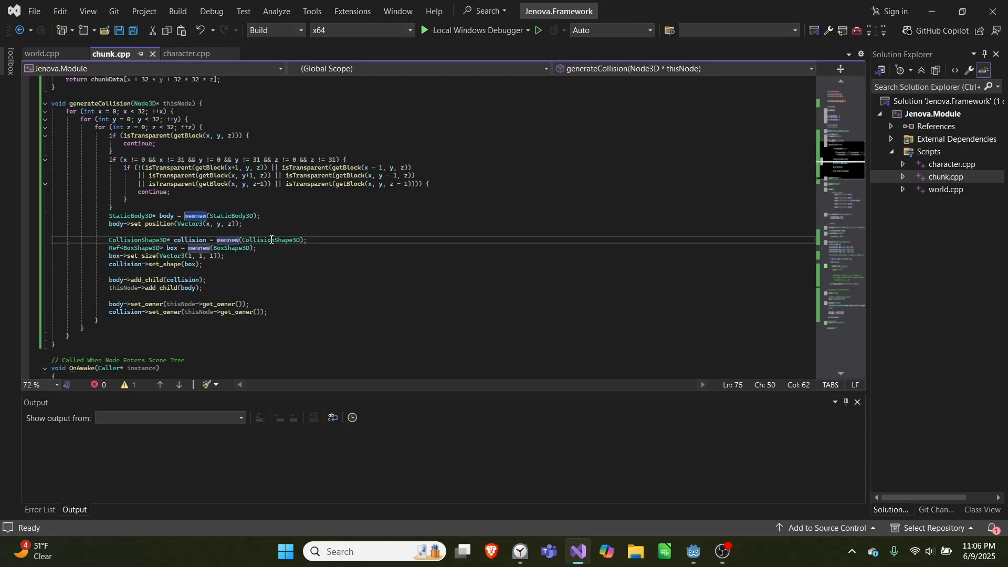
{"action": "double_click", "coordinate": [173, 248]}
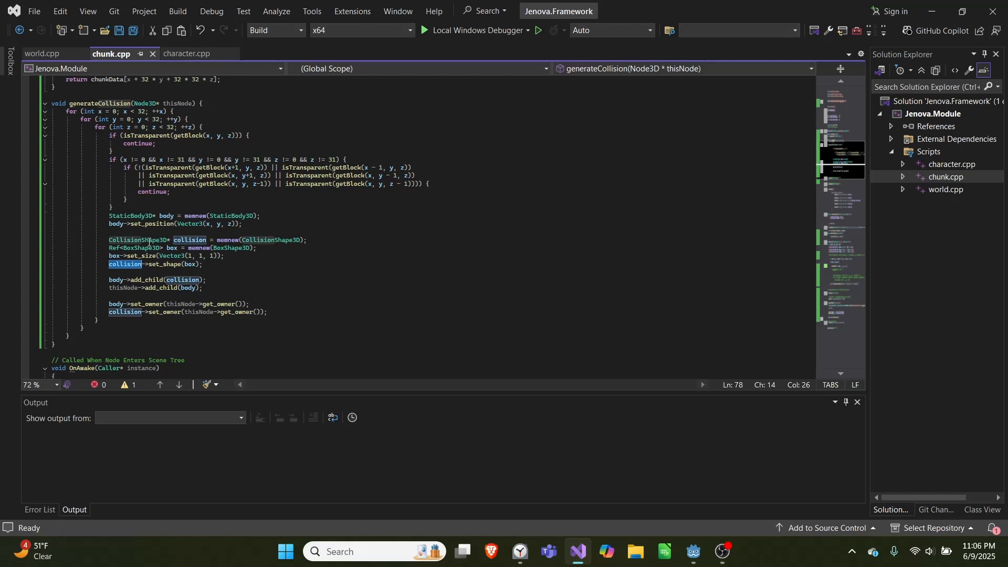
{"action": "left_click", "coordinate": [253, 258]}
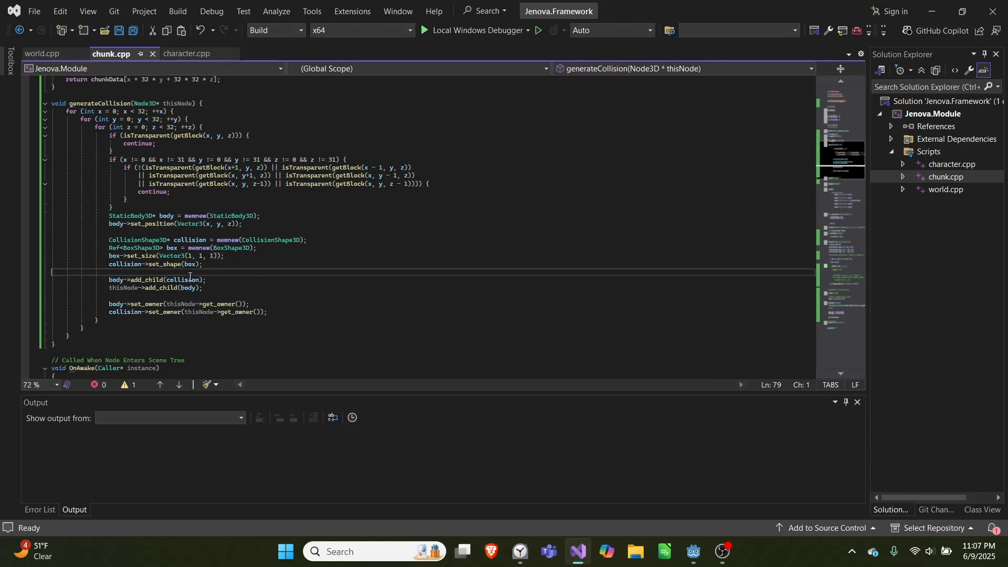
{"action": "double_click", "coordinate": [184, 280]}
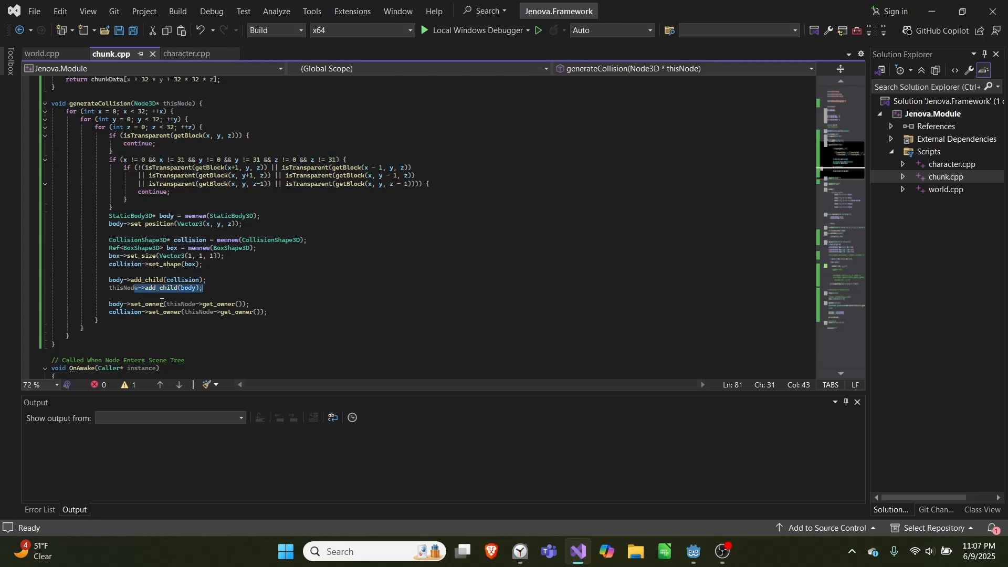
{"action": "mouse_move", "coordinate": [188, 285]}
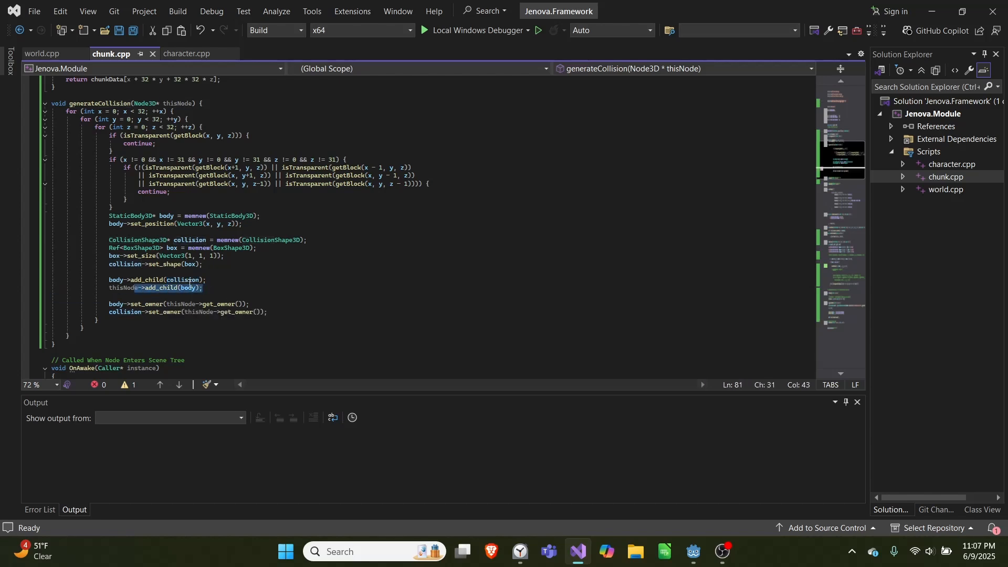
{"action": "left_click", "coordinate": [163, 279]}
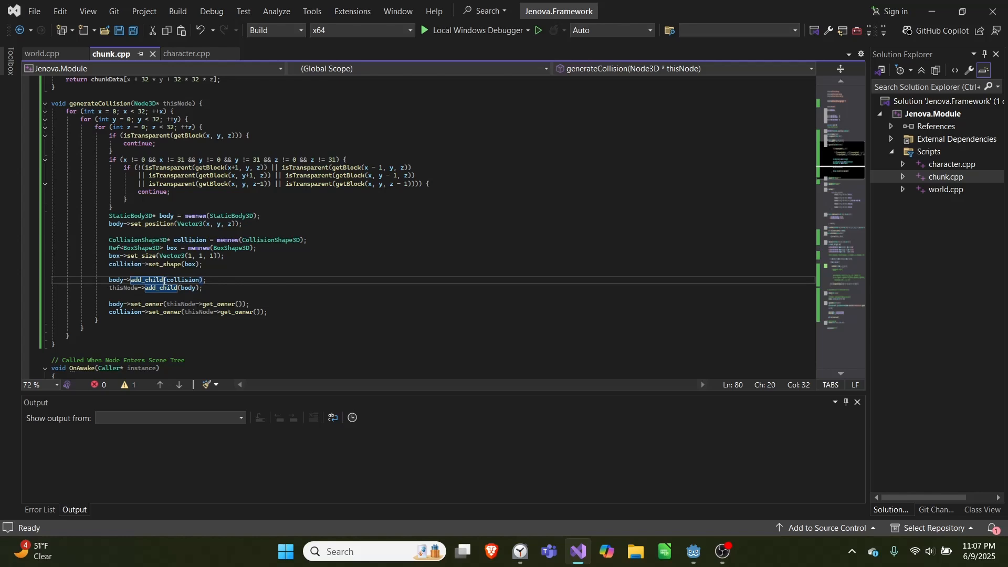
{"action": "left_click", "coordinate": [328, 291]}
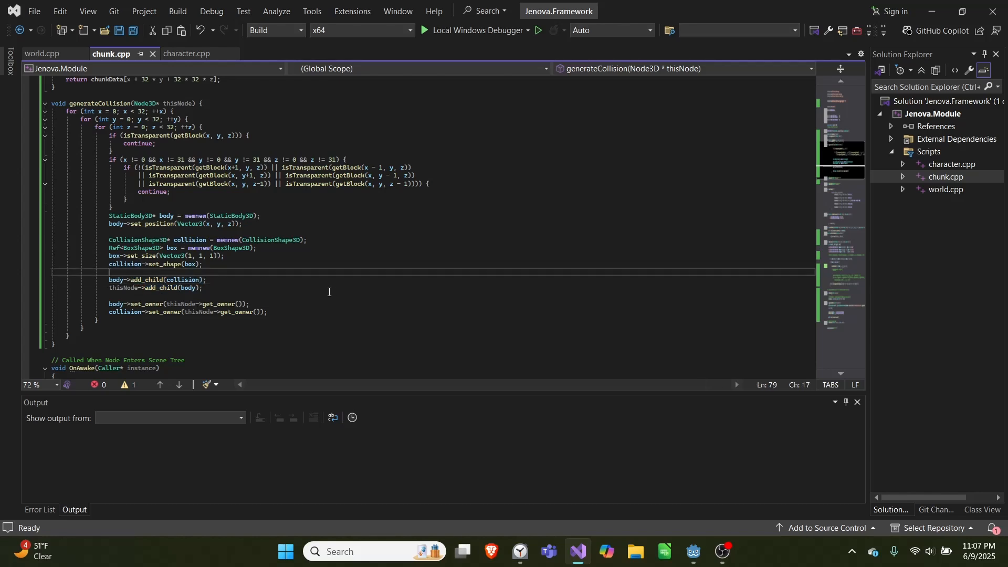
{"action": "mouse_move", "coordinate": [160, 314]}
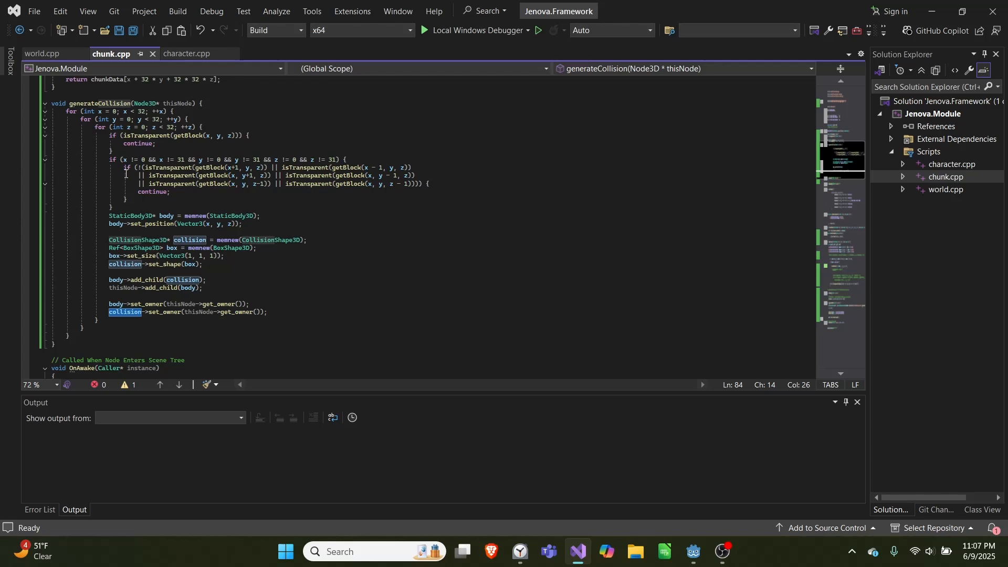
{"action": "left_click", "coordinate": [113, 207]}
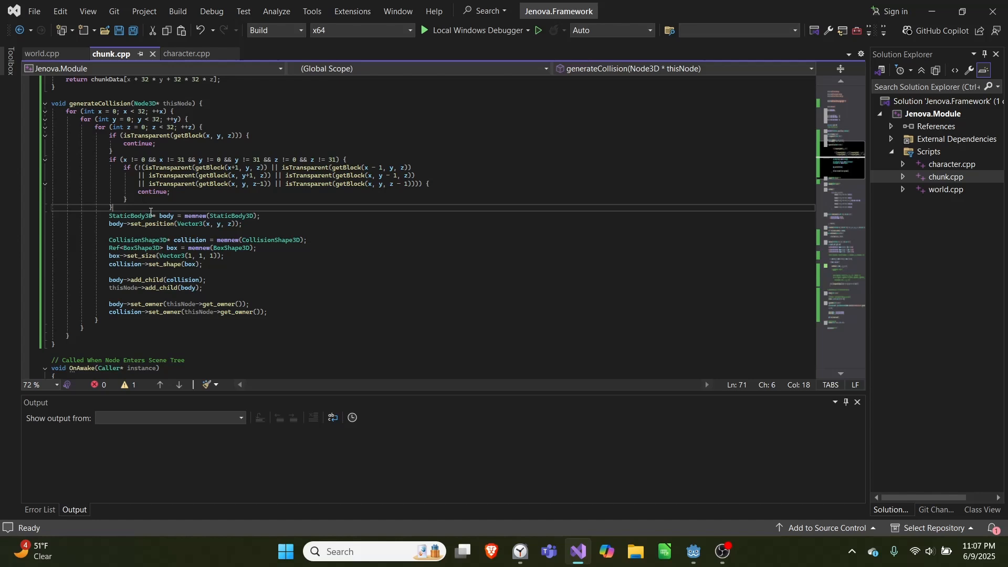
{"action": "scroll", "scroll_direction": "down", "scroll_amount": 3}
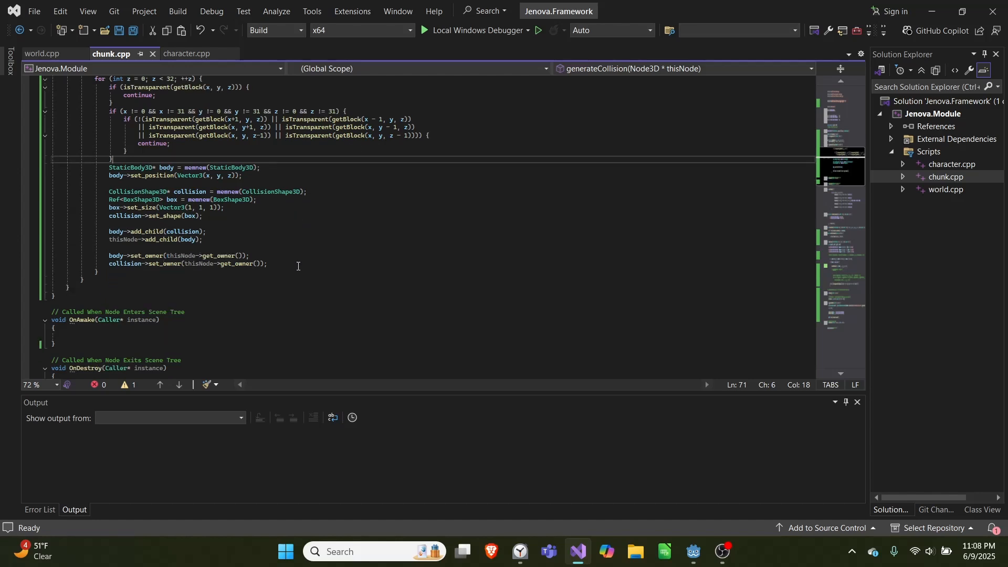
{"action": "scroll", "scroll_direction": "up", "scroll_amount": 3}
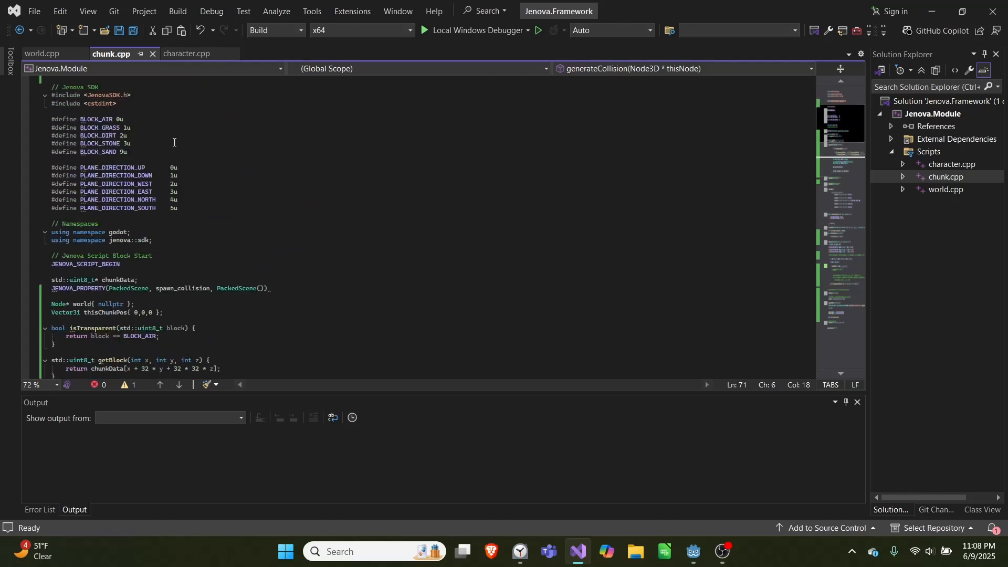
{"action": "scroll", "scroll_direction": "down", "scroll_amount": 3}
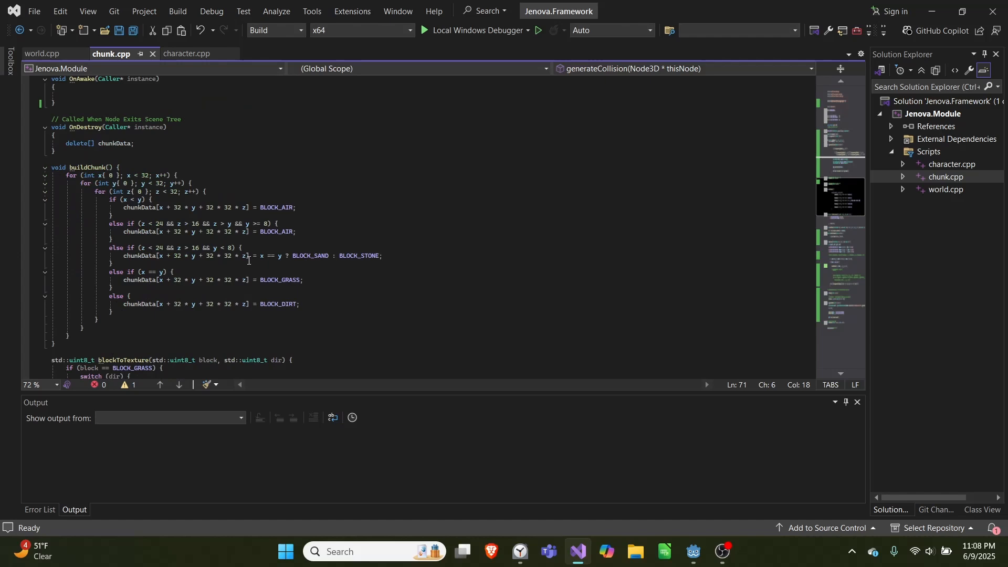
{"action": "scroll", "scroll_direction": "down", "scroll_amount": 3}
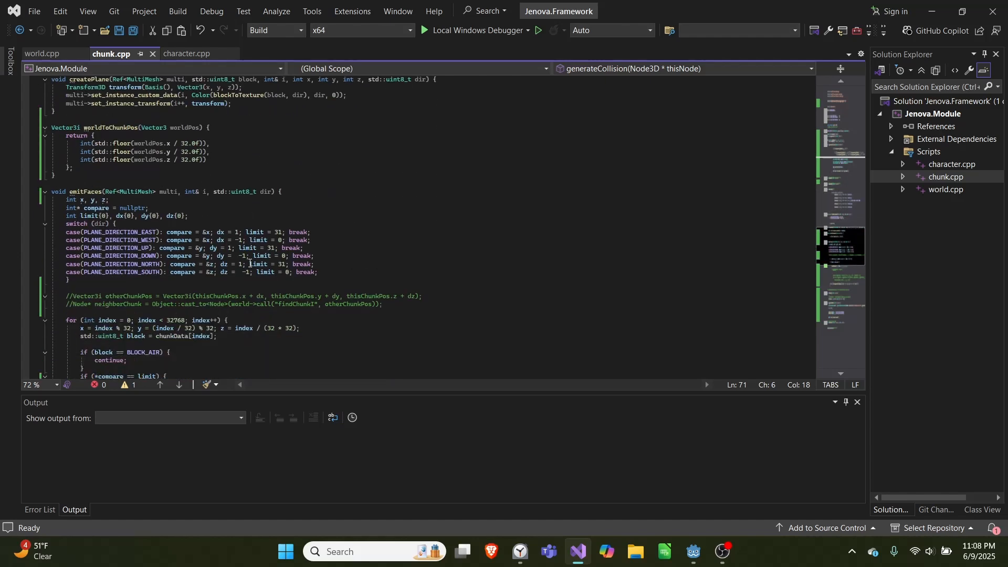
{"action": "scroll", "scroll_direction": "down", "scroll_amount": 3}
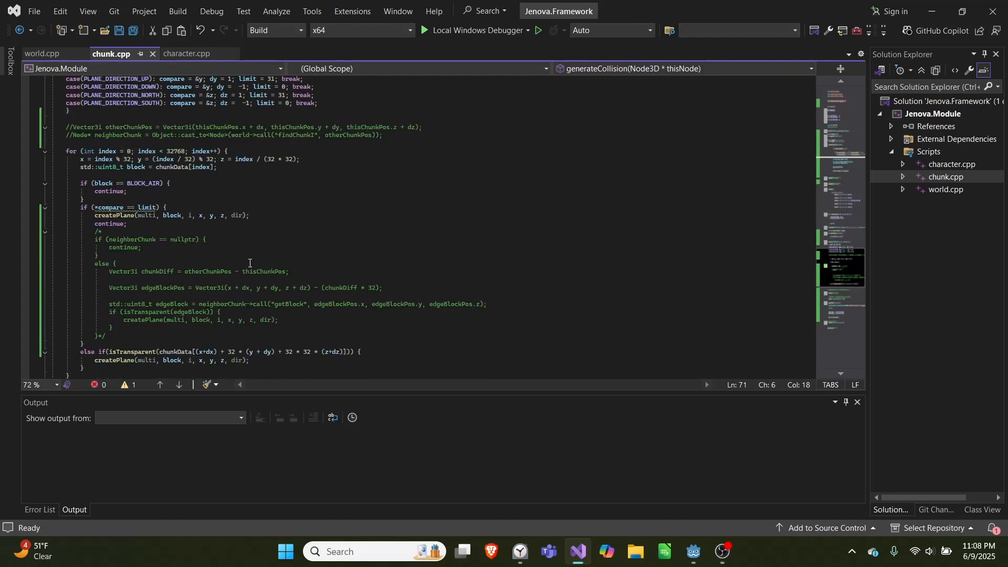
{"action": "scroll", "scroll_direction": "down", "scroll_amount": 3}
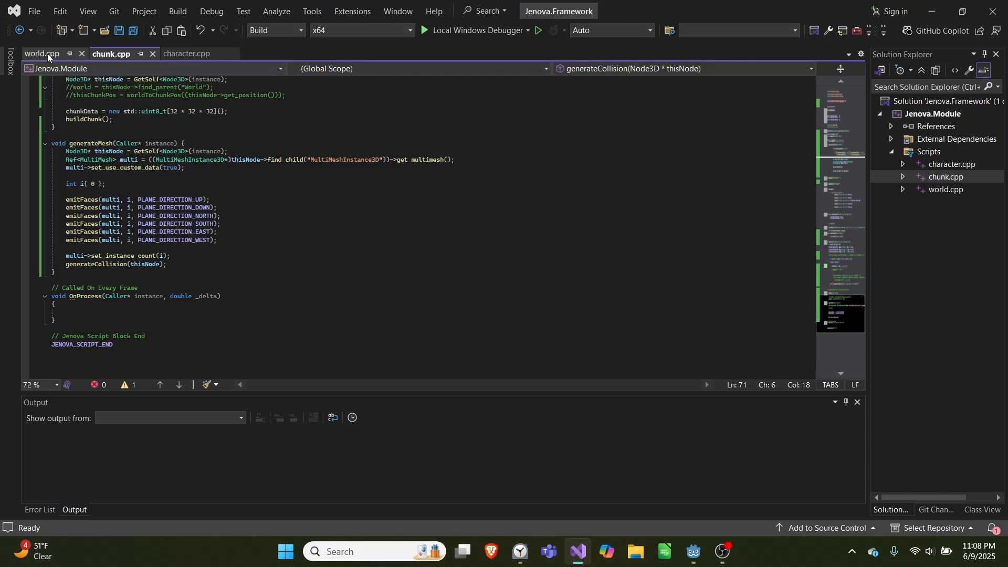
{"action": "left_click", "coordinate": [40, 53]}
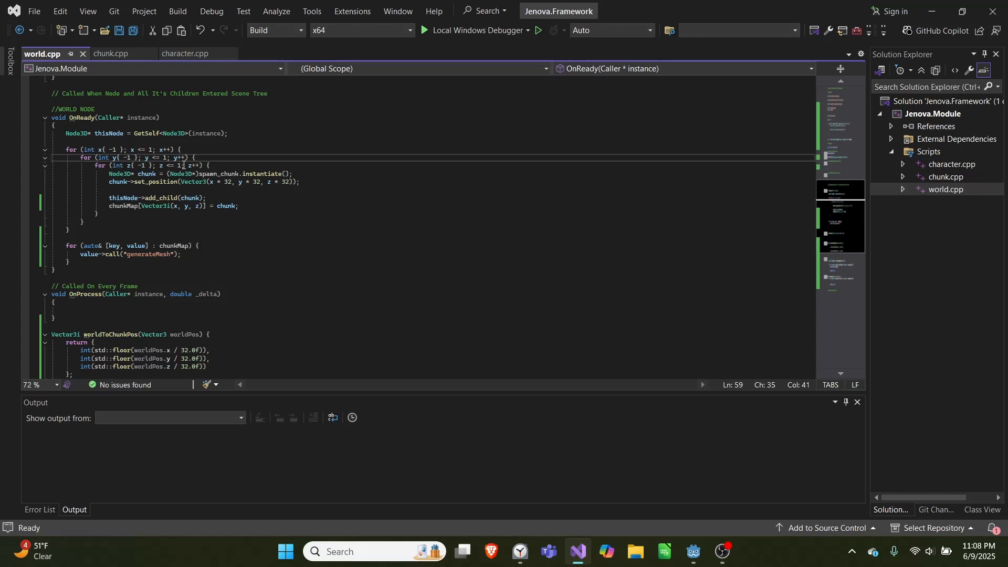
{"action": "mouse_move", "coordinate": [154, 194]}
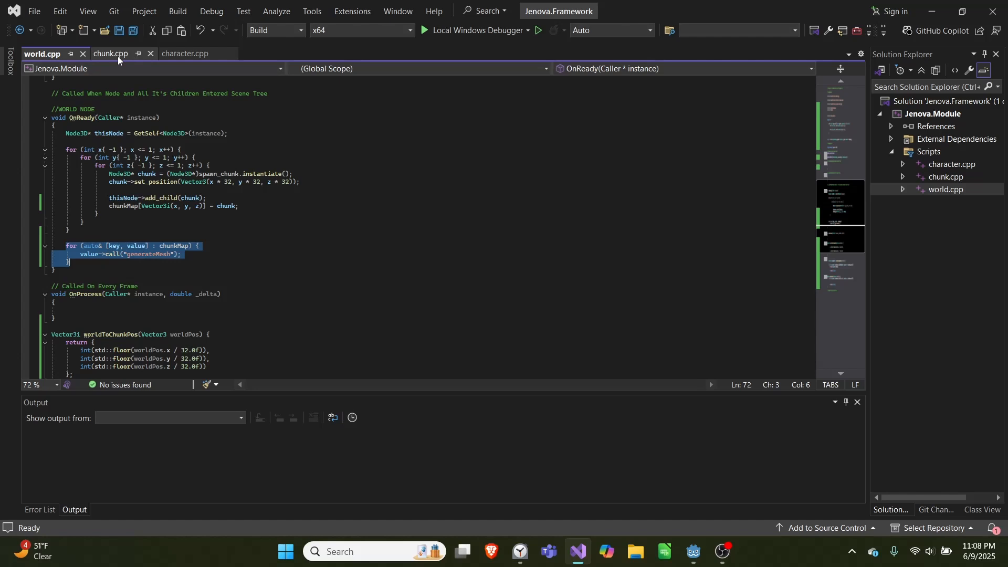
{"action": "left_click", "coordinate": [110, 54]}
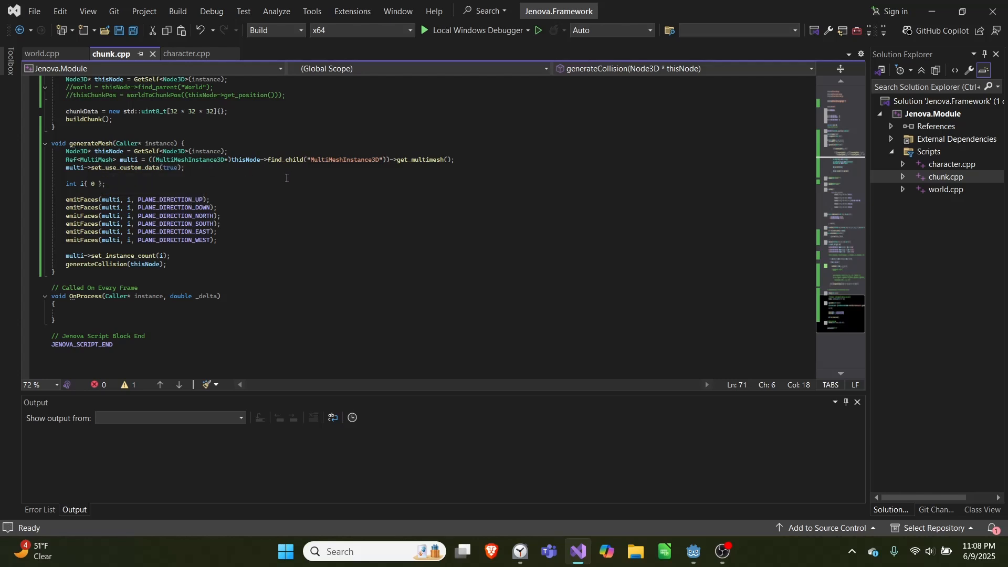
Check the chunk scene's MultiMeshInstance3D node in the Inspector, then return to generateMesh in chunk.cpp
{"action": "left_click", "coordinate": [692, 555]}
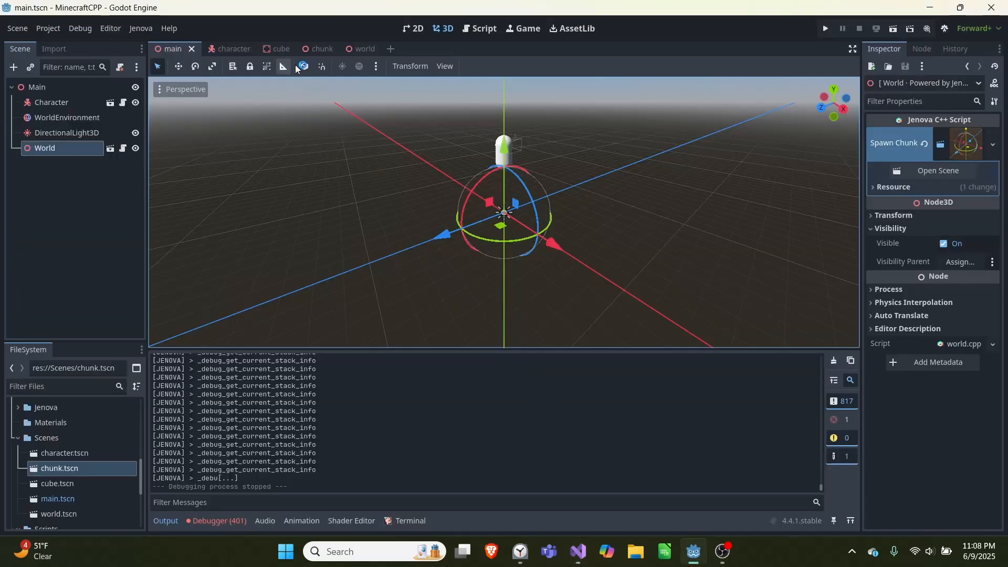
{"action": "left_click", "coordinate": [308, 48]}
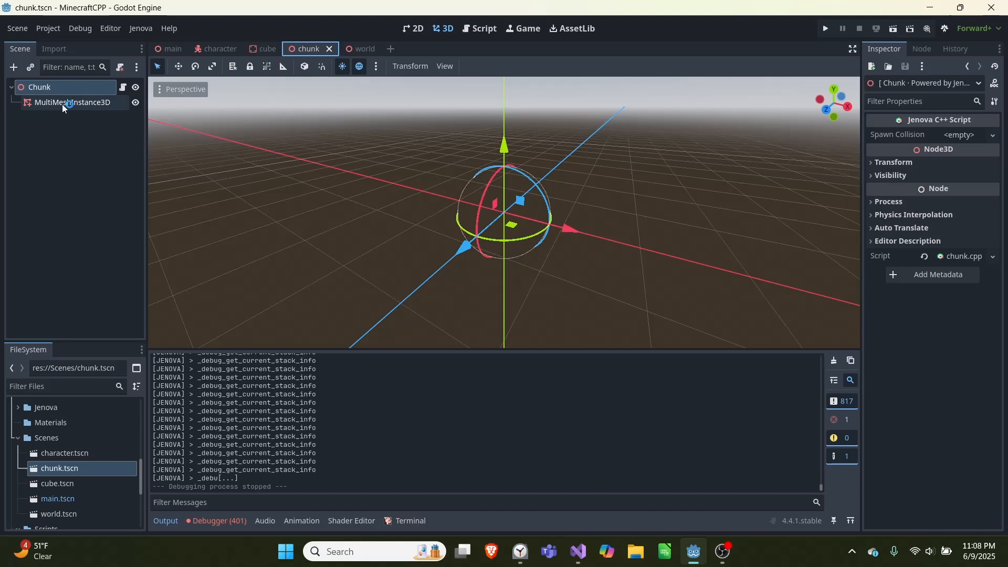
{"action": "left_click", "coordinate": [73, 102]}
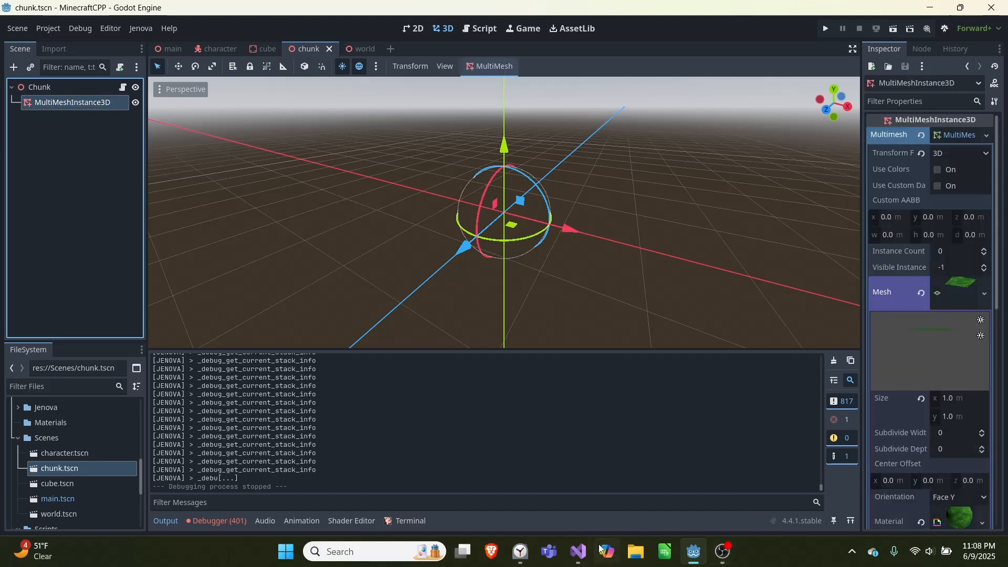
{"action": "left_click", "coordinate": [576, 556]}
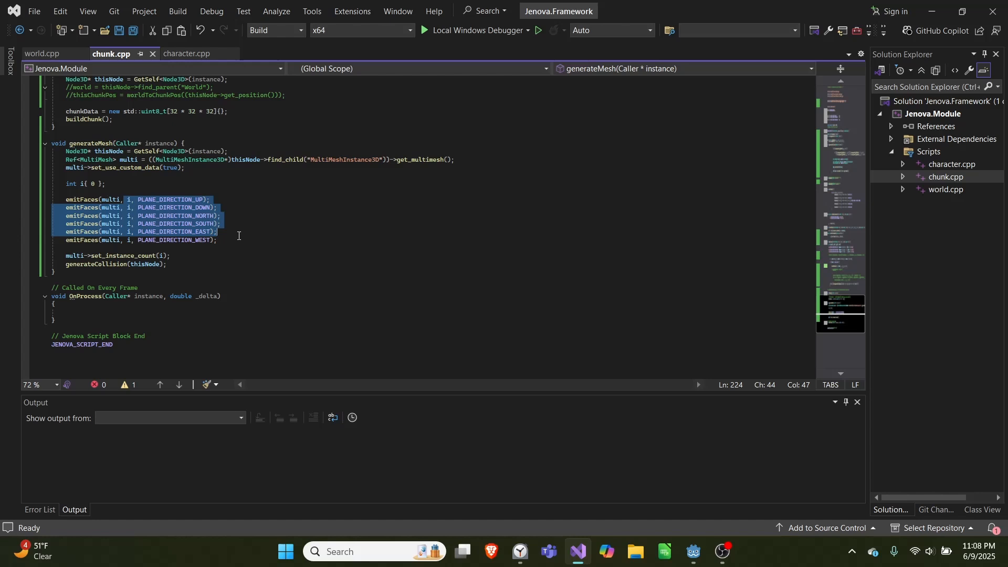
{"action": "mouse_move", "coordinate": [184, 263]}
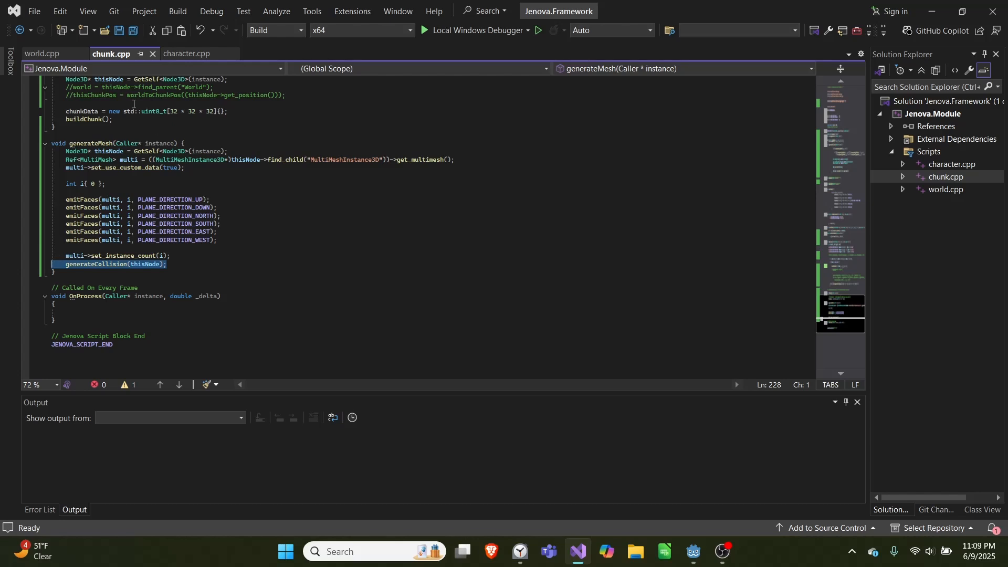
{"action": "double_click", "coordinate": [82, 200]}
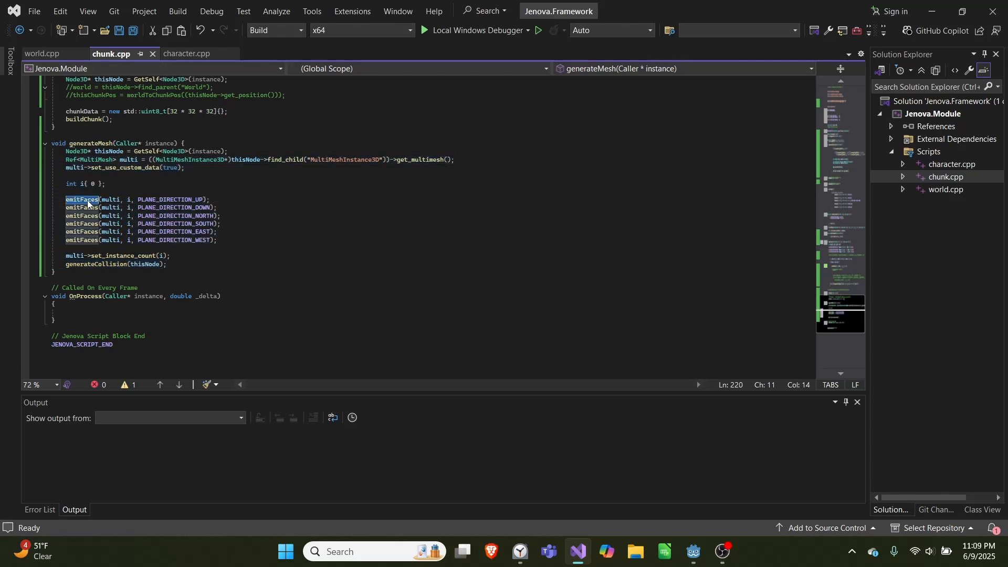
{"action": "mouse_move", "coordinate": [337, 222]}
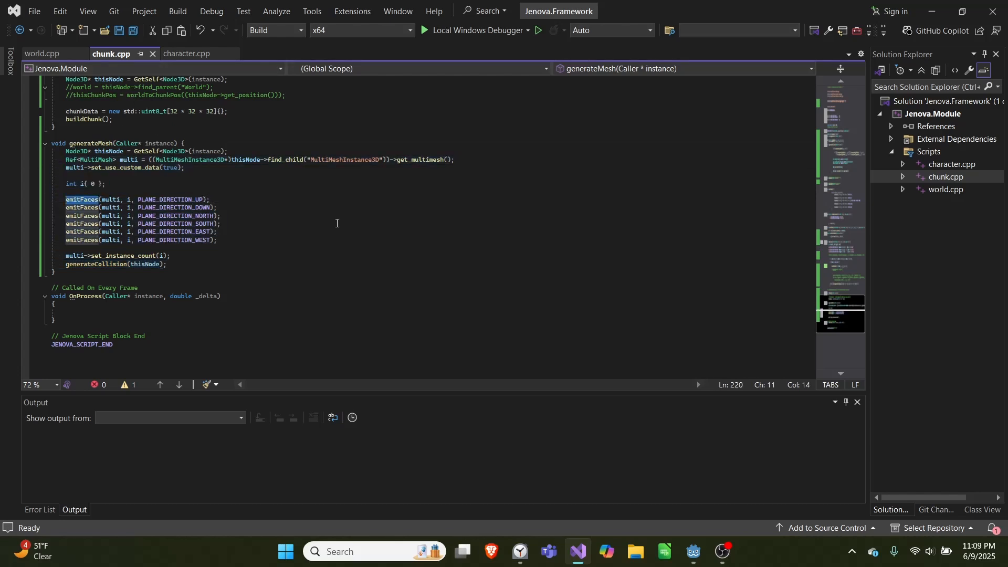